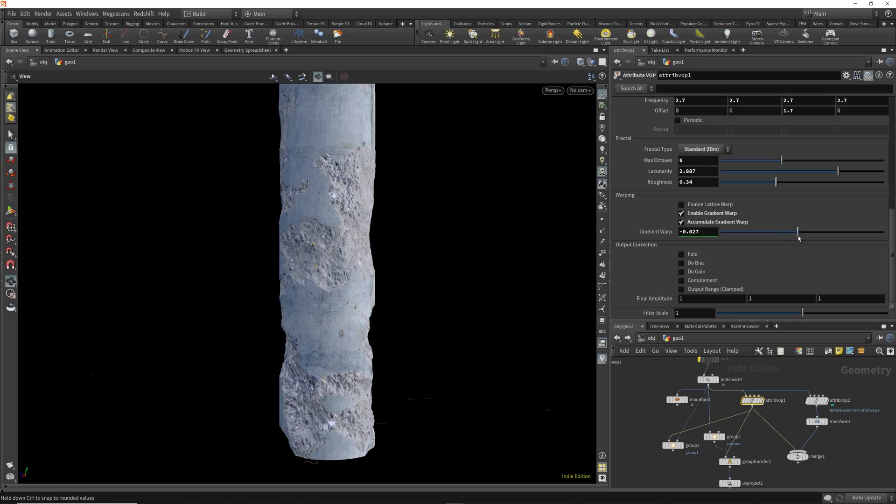
Step: Lower the noise's Gradient Warp value to alter the rocky distortion on the tube
left_click_drag(798, 231, 774, 231)
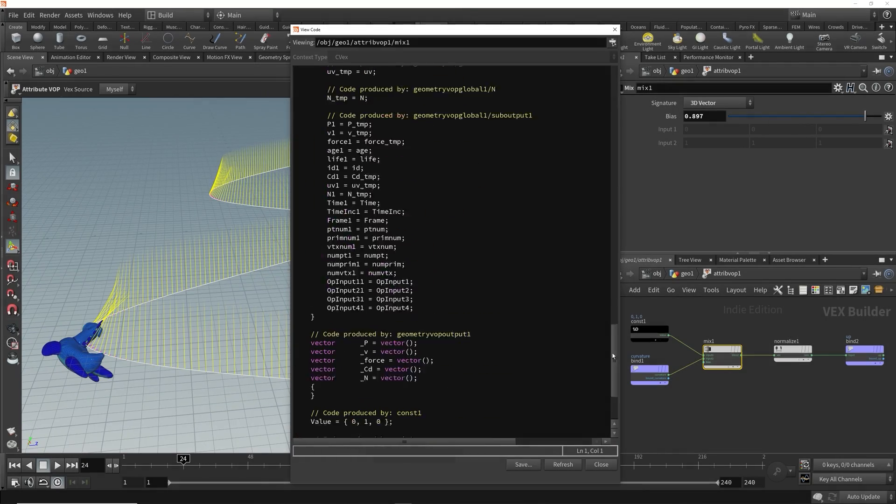
Step: Scroll through the generated VEX source for mix1 in the View Code window
left_click_drag(864, 115, 814, 116)
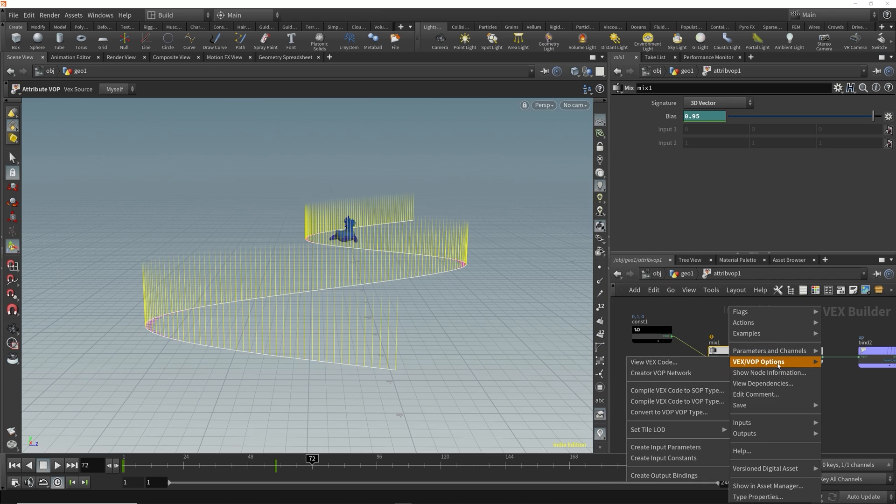
Step: View the mix node's generated VEX code showing the curvature lerp blend and up assignment
left_click(654, 362)
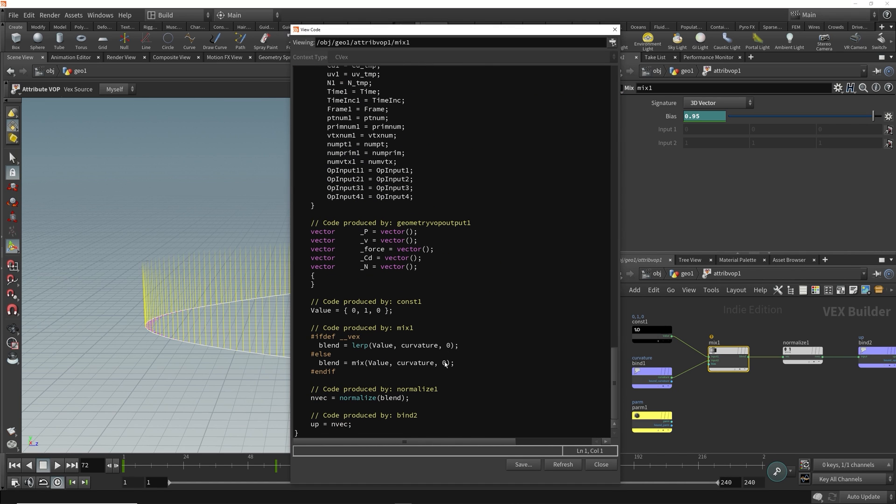
mouse_move(680, 187)
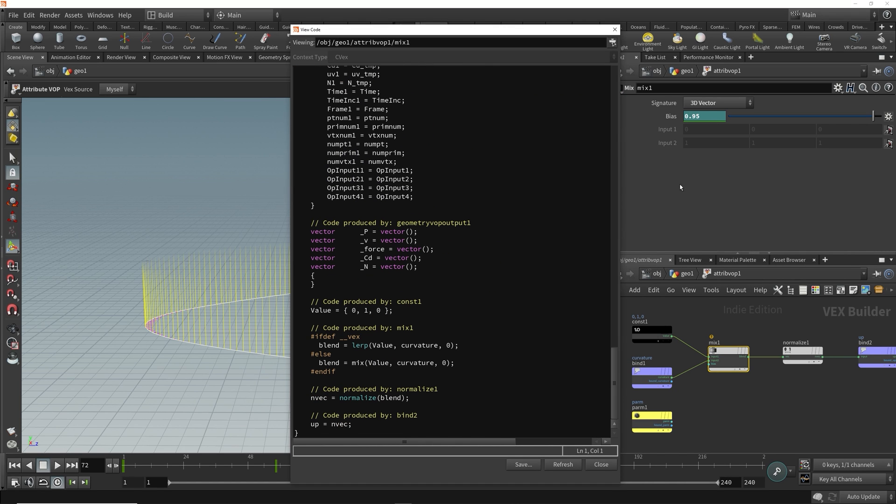